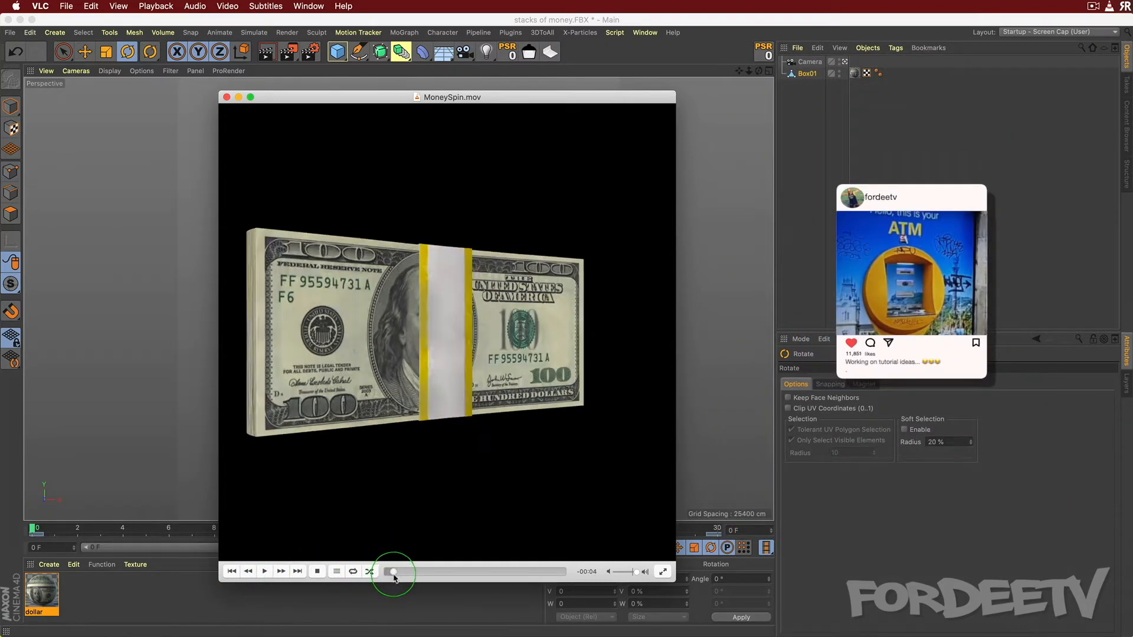
# Scrub the Stacks Of Money preview video to see the stack's back and angled views.
pyautogui.moveTo(393, 572); pyautogui.dragTo(403, 571)
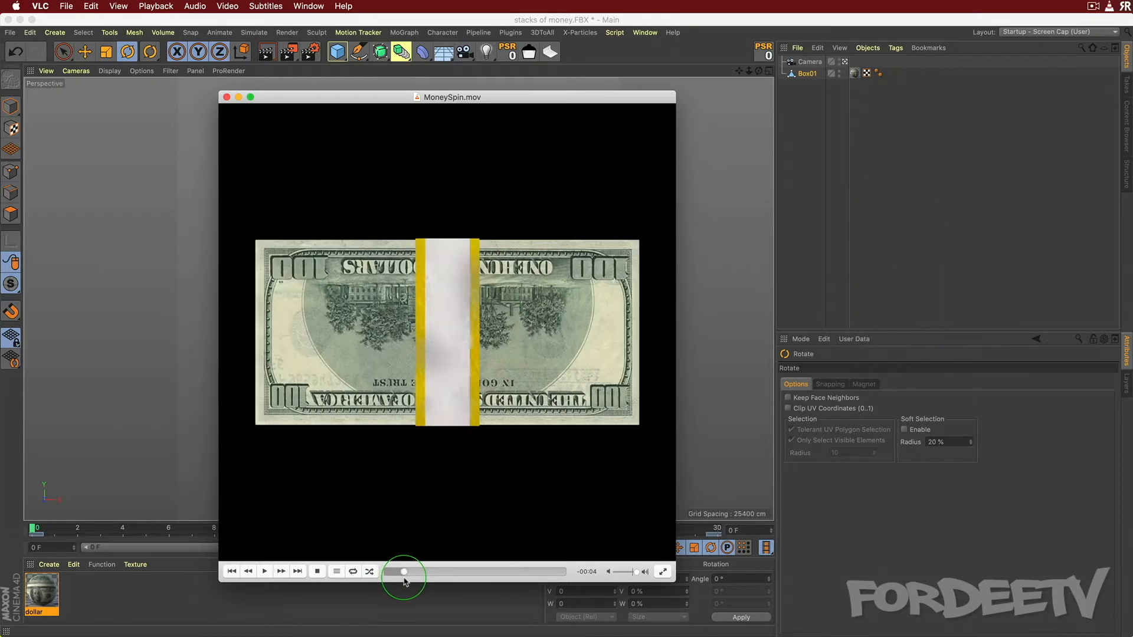
pyautogui.moveTo(402, 572); pyautogui.dragTo(393, 571)
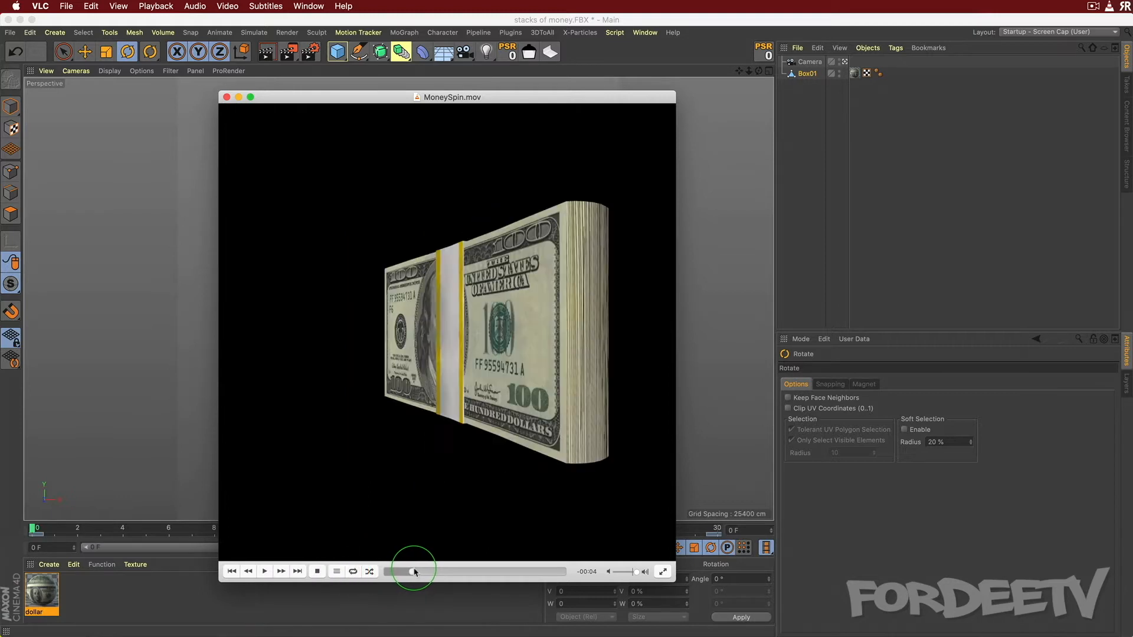
pyautogui.moveTo(412, 571); pyautogui.dragTo(421, 570)
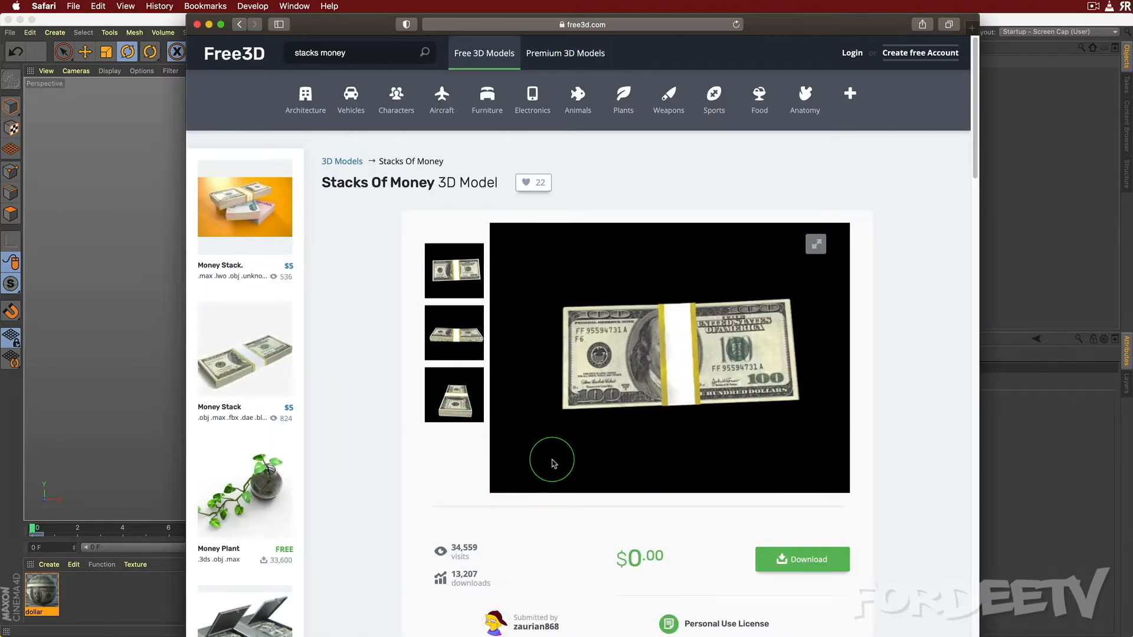
pyautogui.moveTo(613, 444)
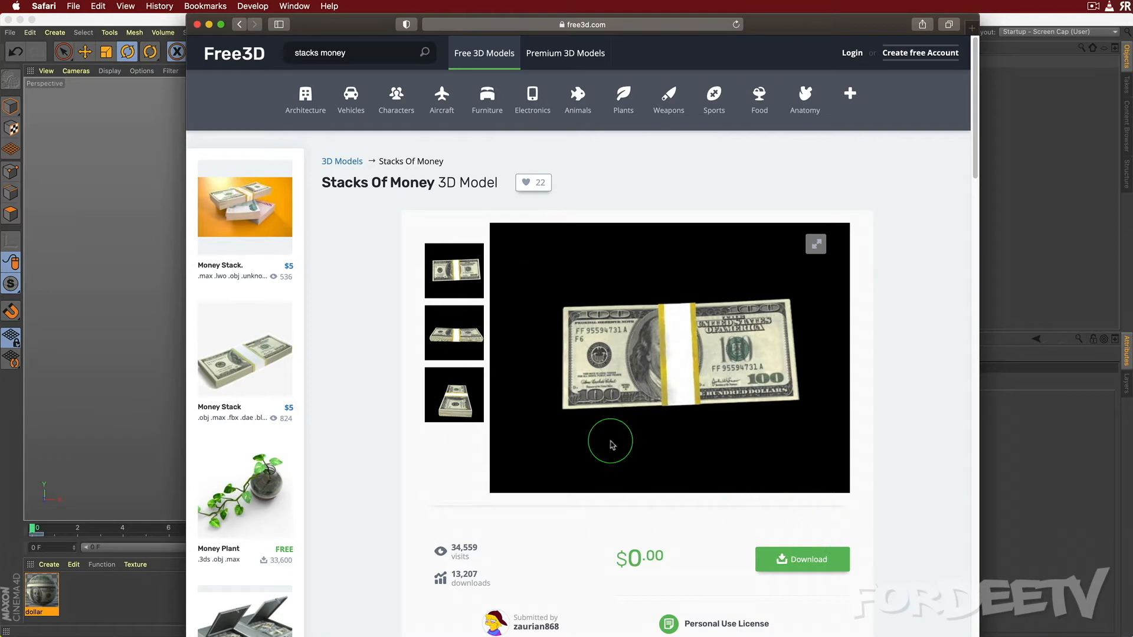
pyautogui.moveTo(82, 362)
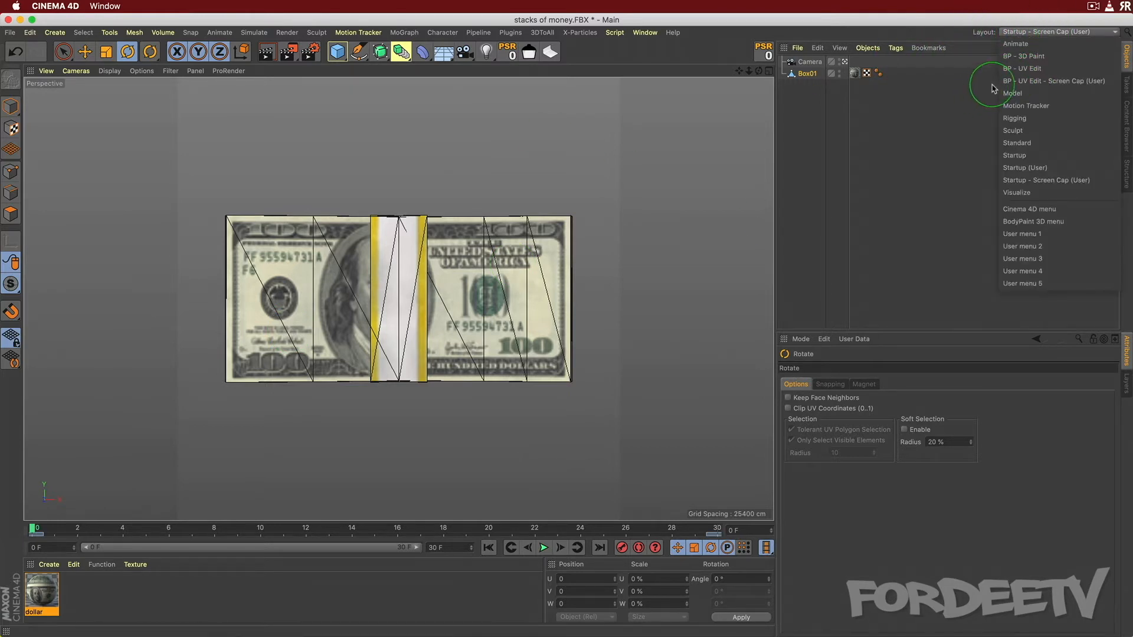
pyautogui.moveTo(1054, 81)
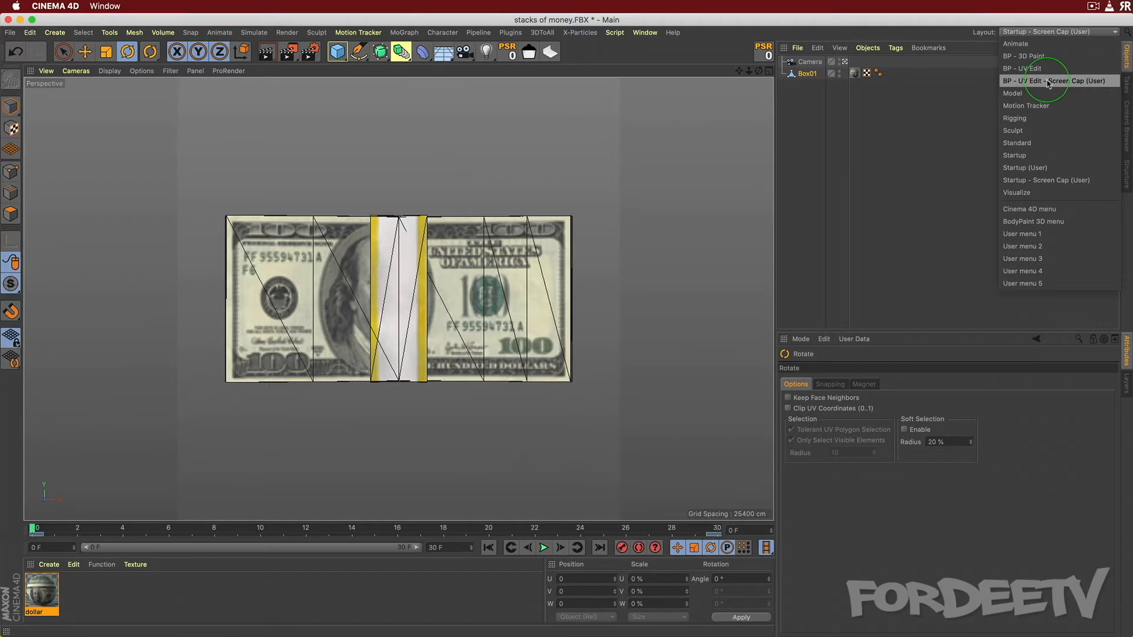
# Select the BP - UV Edit - Screen Cap (User) layout from the Layout dropdown.
pyautogui.click(1053, 81)
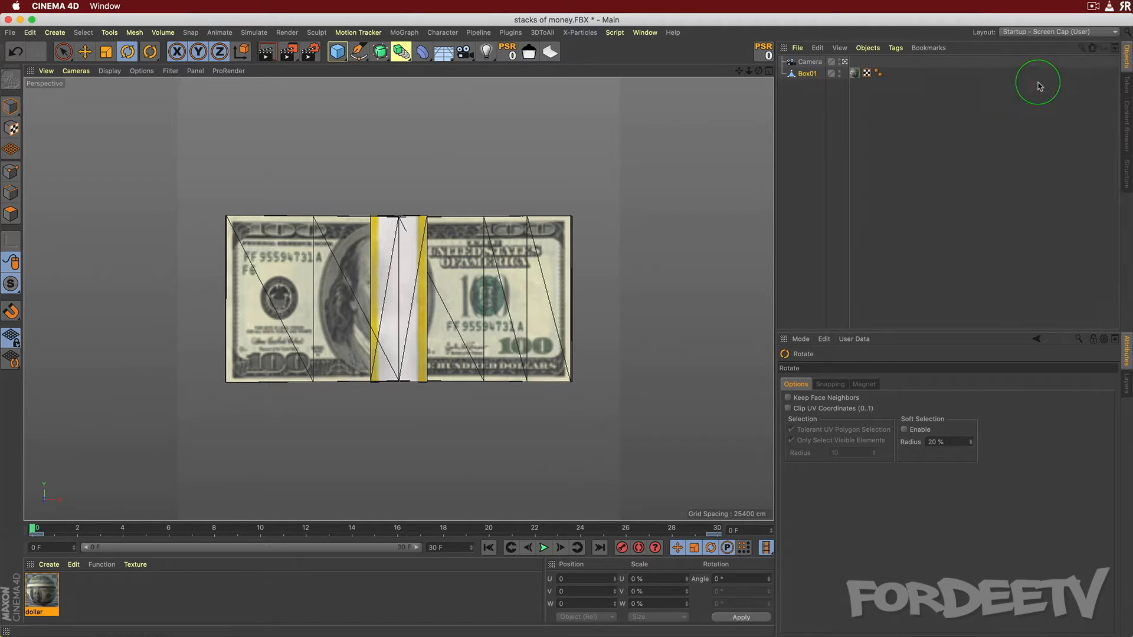
pyautogui.click(1064, 31)
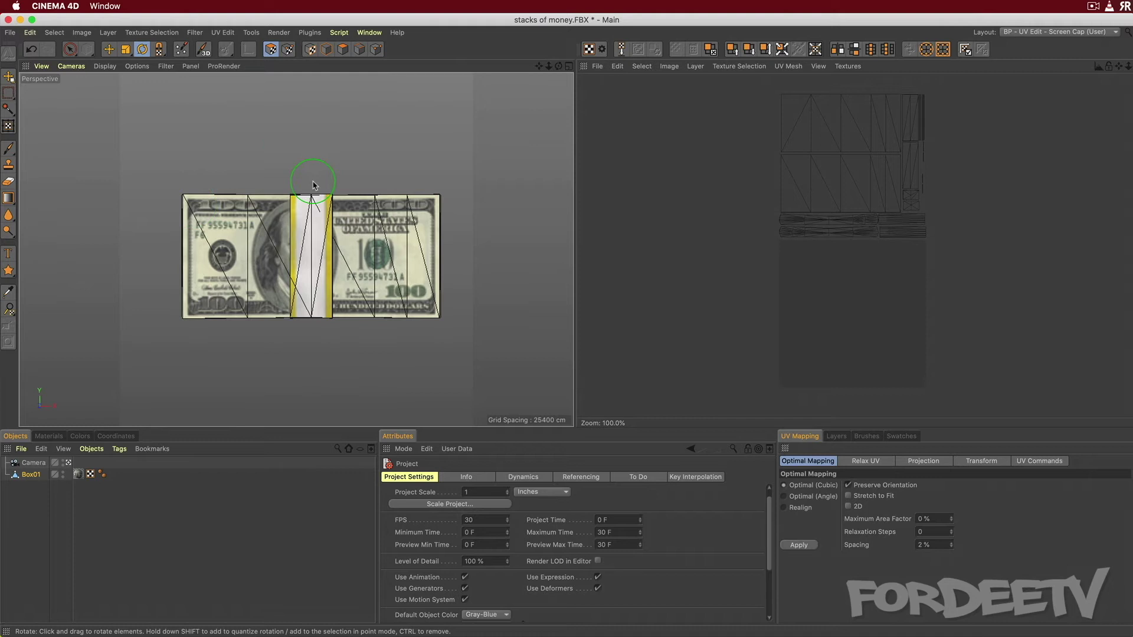
# Orbit to the stack's upside-down back bill and pick the Live Selection tool.
pyautogui.moveTo(313, 184); pyautogui.dragTo(97, 177)
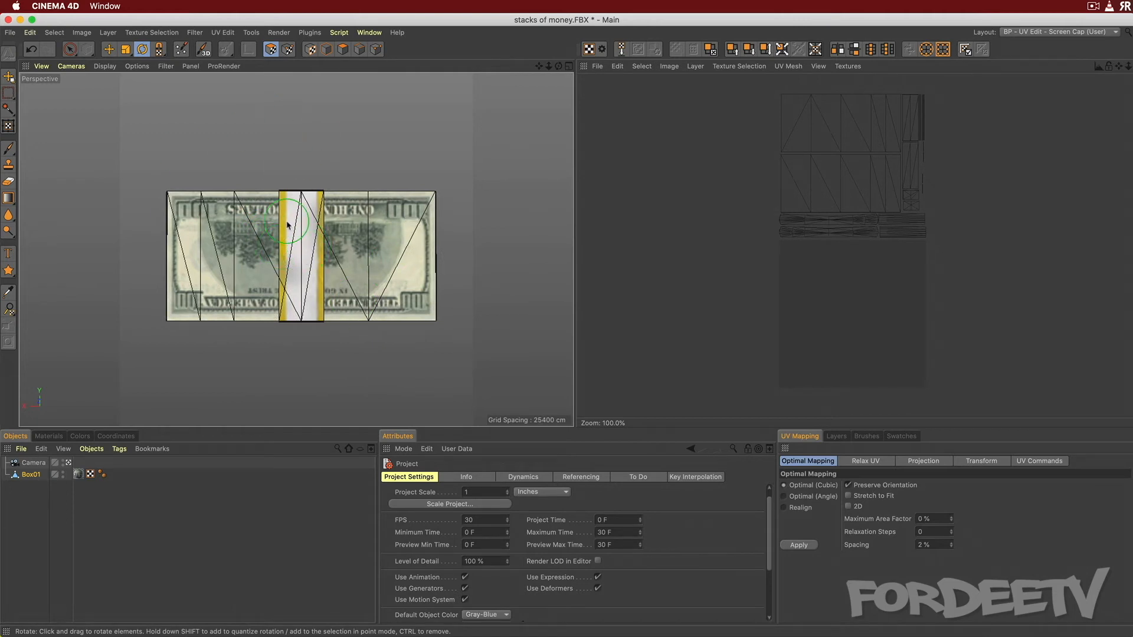
pyautogui.moveTo(667, 99)
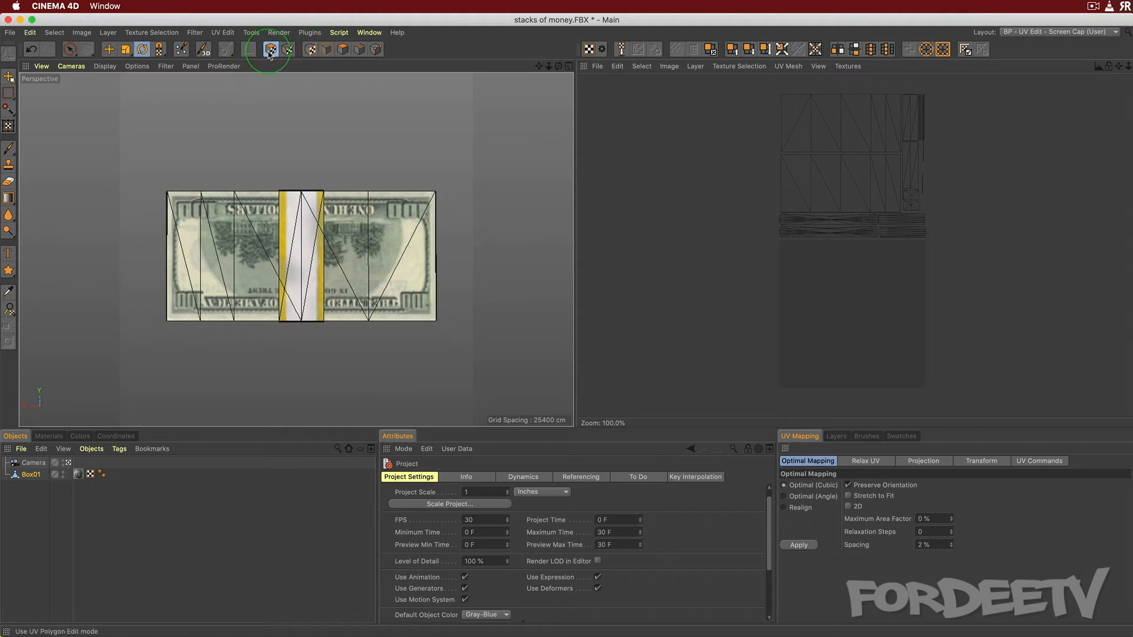
pyautogui.moveTo(269, 49)
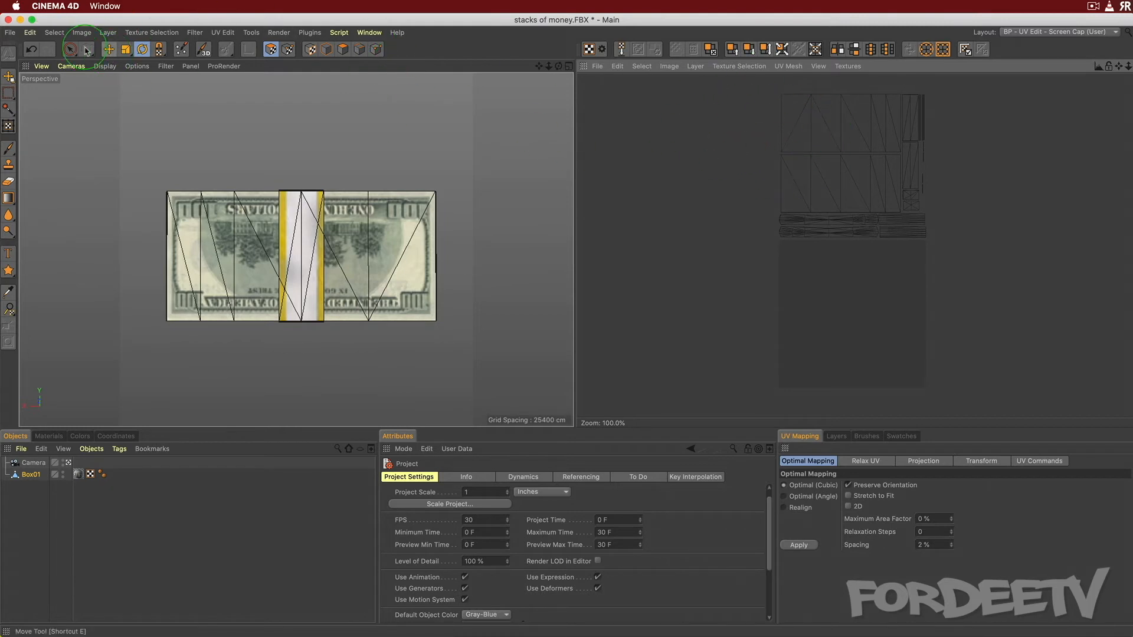
pyautogui.click(269, 49)
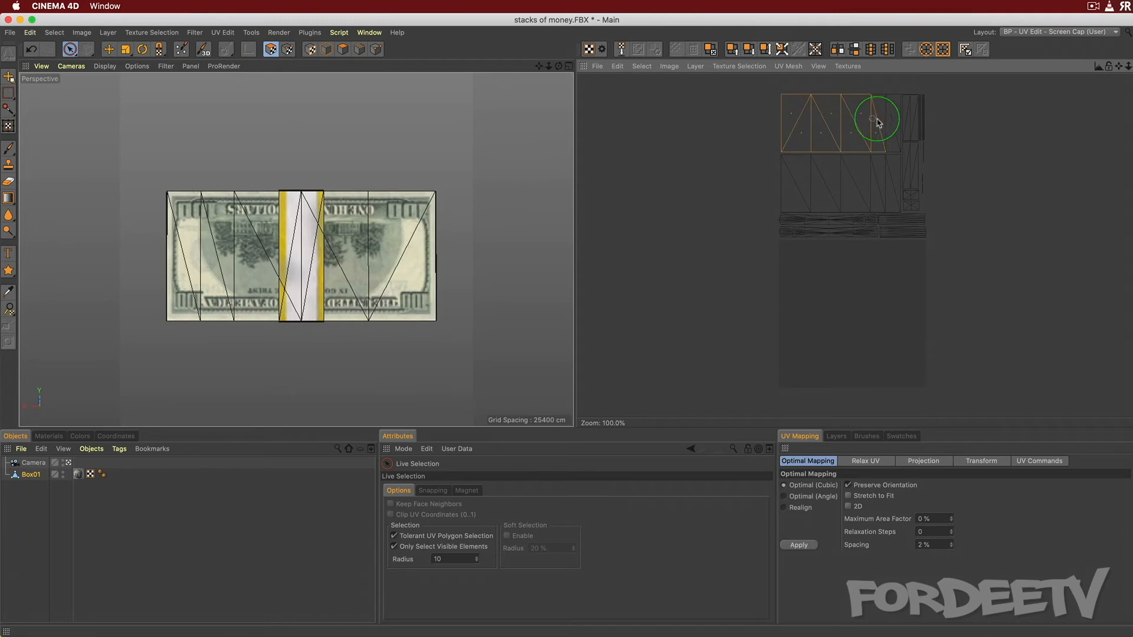
# Select the back face's UV polygons and drag them aside with the Move tool.
pyautogui.click(67, 50)
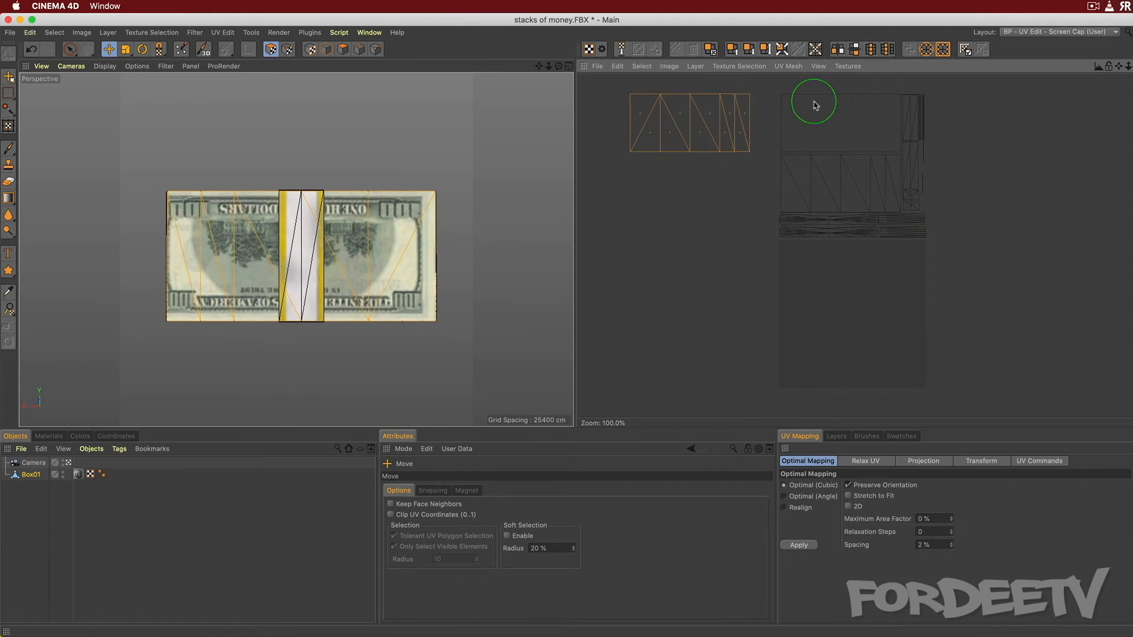
pyautogui.click(160, 50)
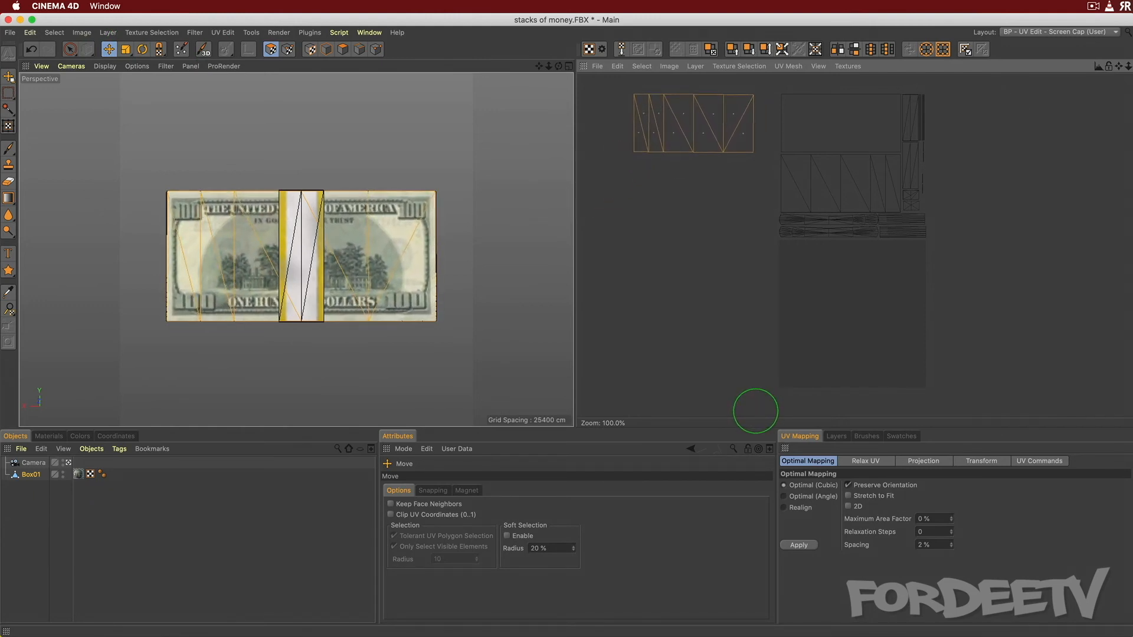
pyautogui.moveTo(443, 194)
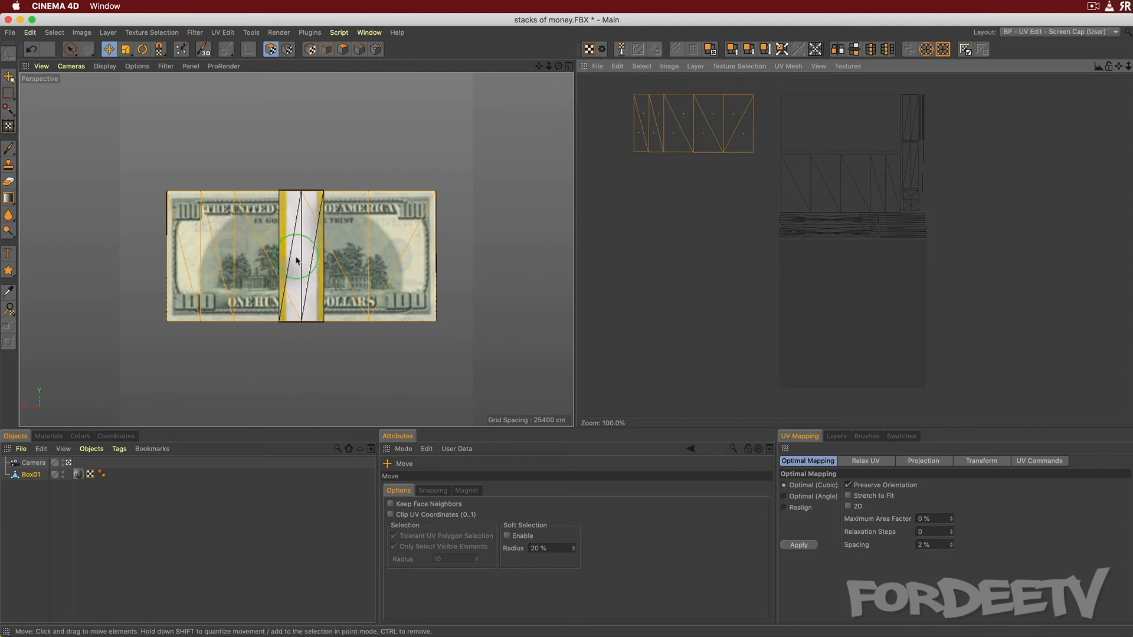
# Rotate the selected back-face UVs 180° so the bill reads upright.
pyautogui.moveTo(296, 260); pyautogui.dragTo(296, 180)
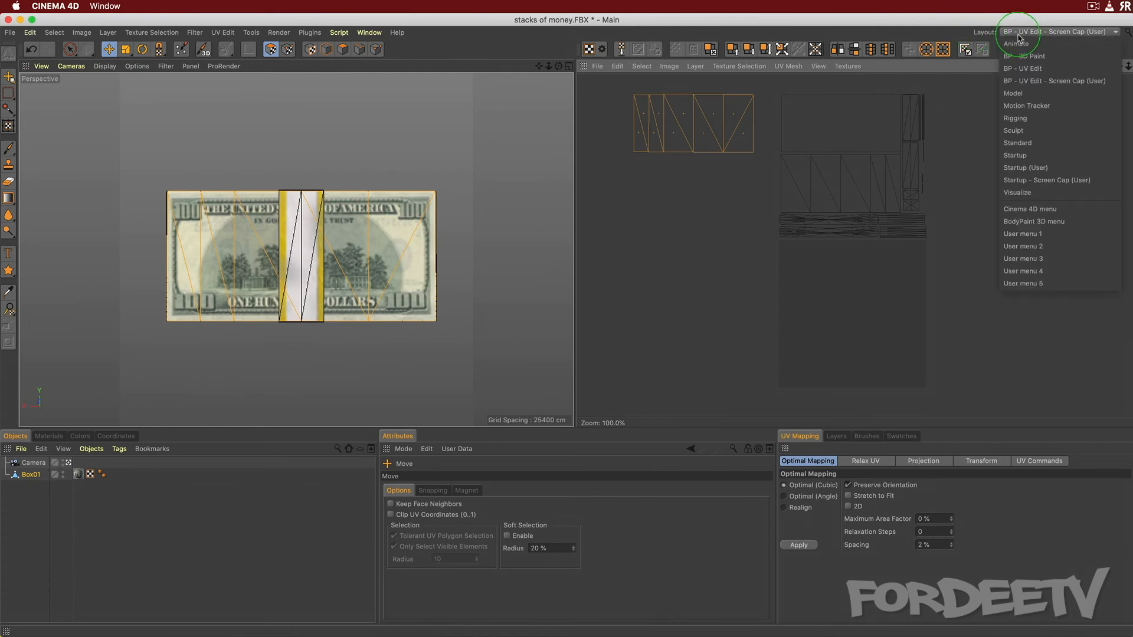
pyautogui.moveTo(1021, 180)
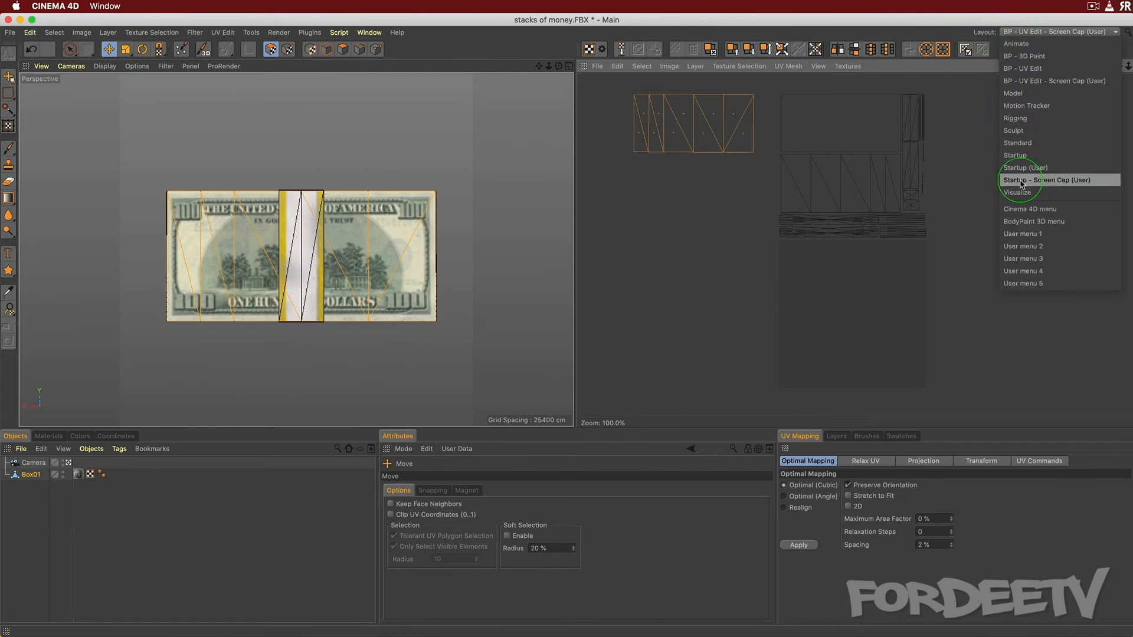
# Choose Startup - Screen Cap (User) layout and orbit to inspect the upright back bill.
pyautogui.click(1045, 179)
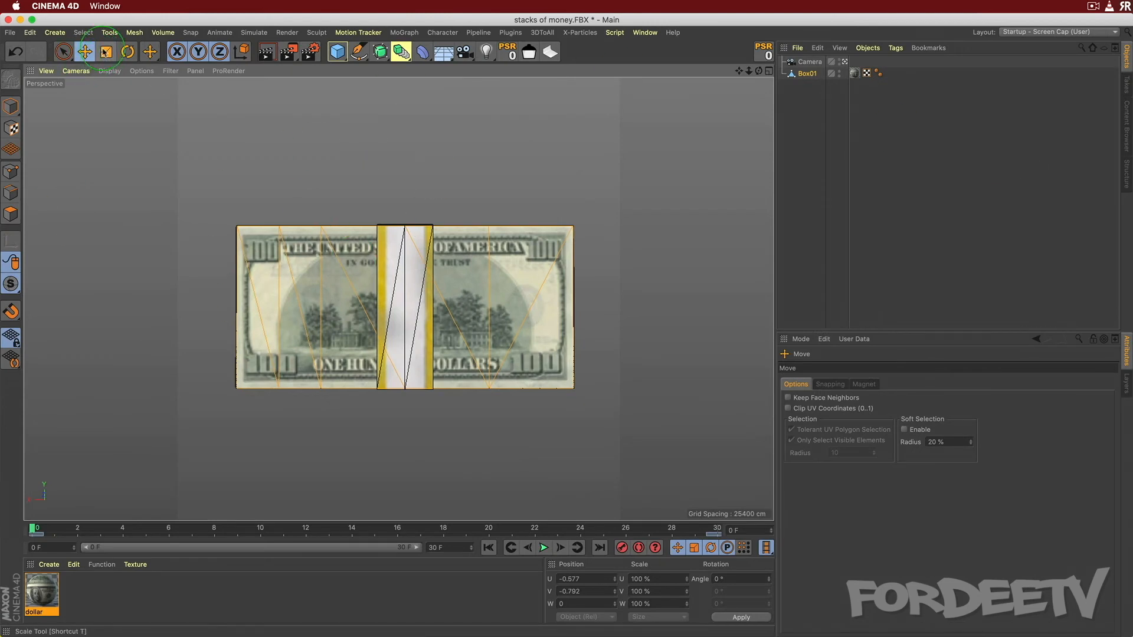
pyautogui.moveTo(405, 307); pyautogui.dragTo(318, 191)
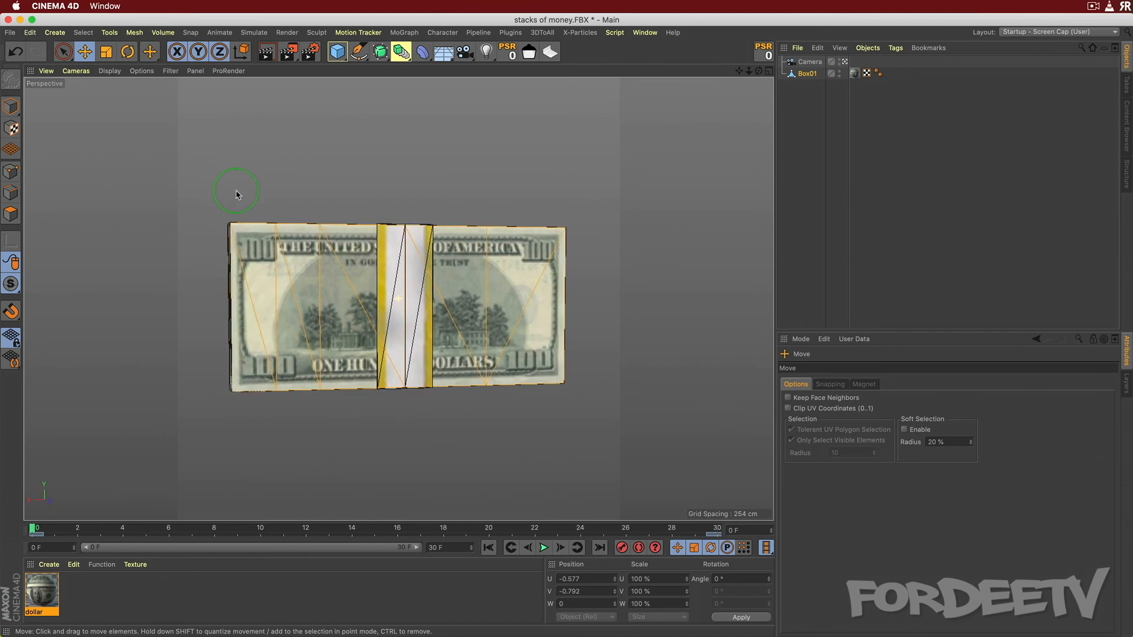
pyautogui.moveTo(295, 188)
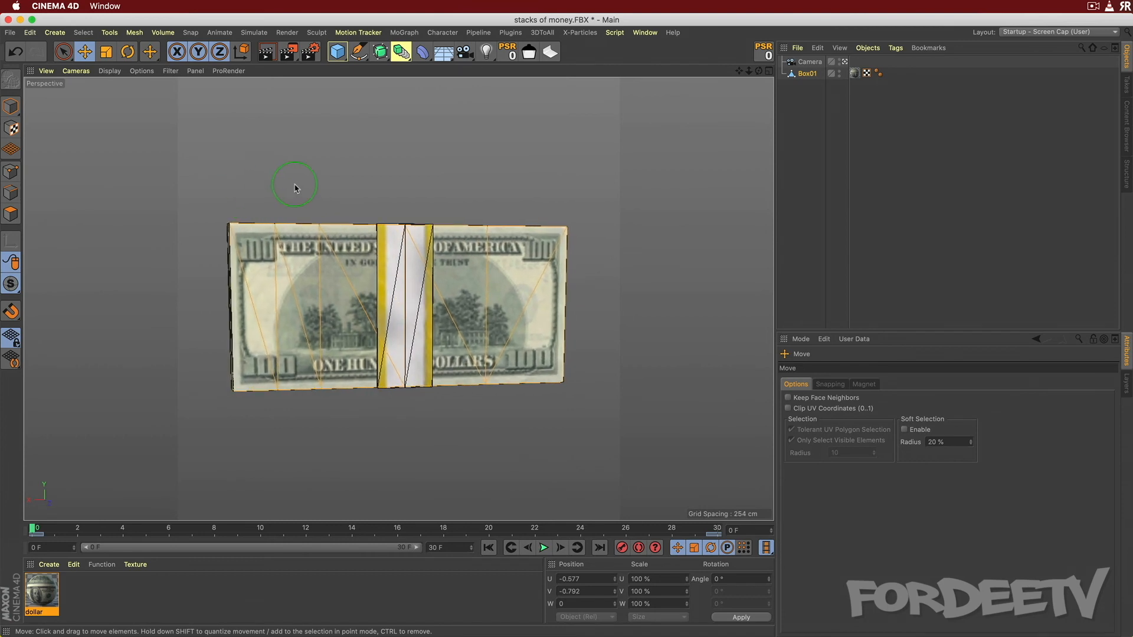